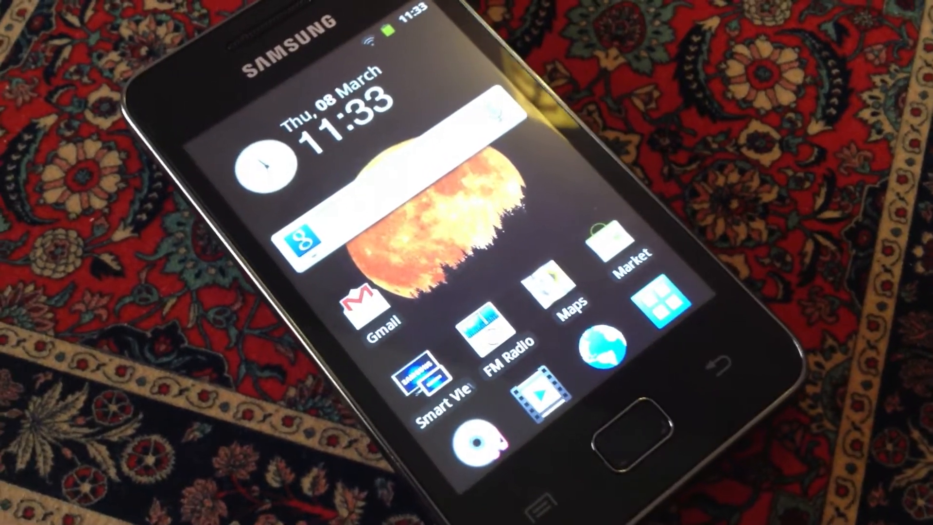
Show all installed apps and swipe through the drawer to its last page.
{"action": "left_click", "coordinate": [648, 297]}
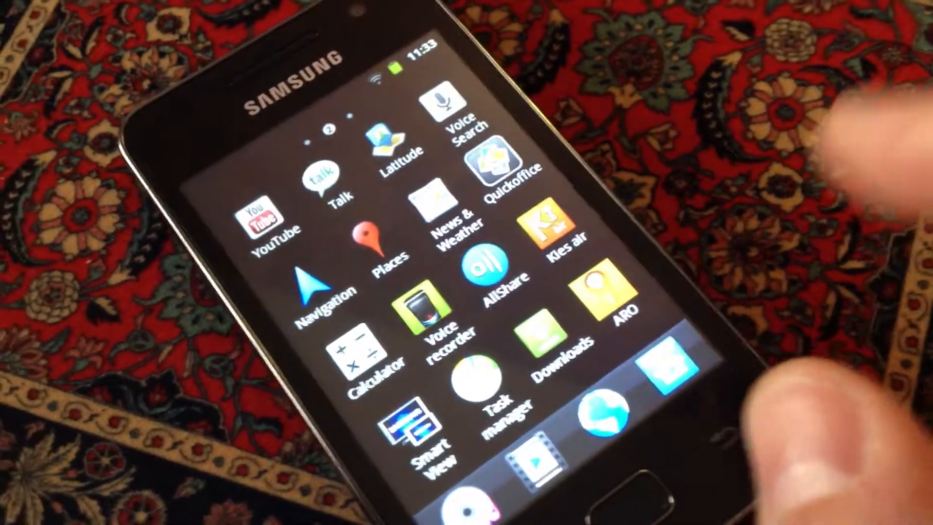
{"action": "scroll", "scroll_direction": "left", "scroll_amount": 3}
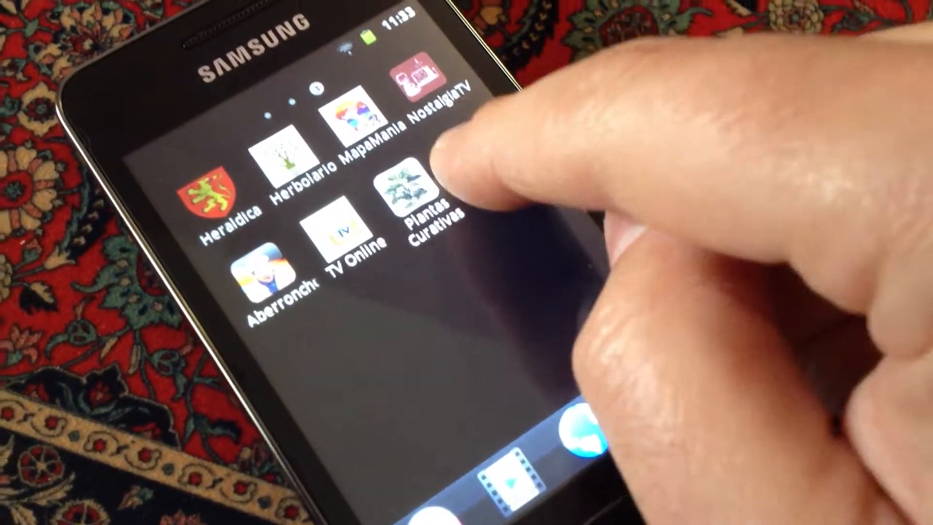
Launch Put.IO Manager to reach its API key and API secret connection screen.
{"action": "left_click", "coordinate": [410, 190]}
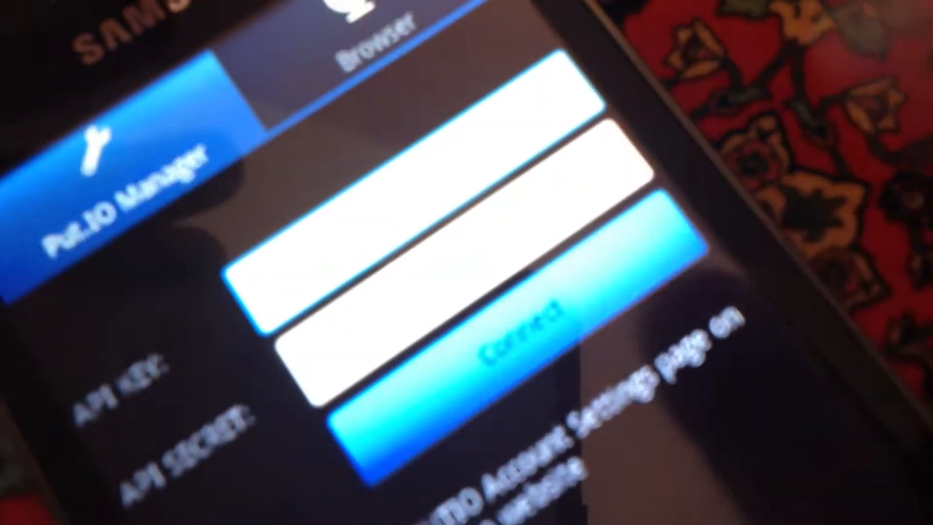
Connect to the put.io account and scroll the main menu past My files, Transfers and Playlists.
{"action": "left_click", "coordinate": [512, 333]}
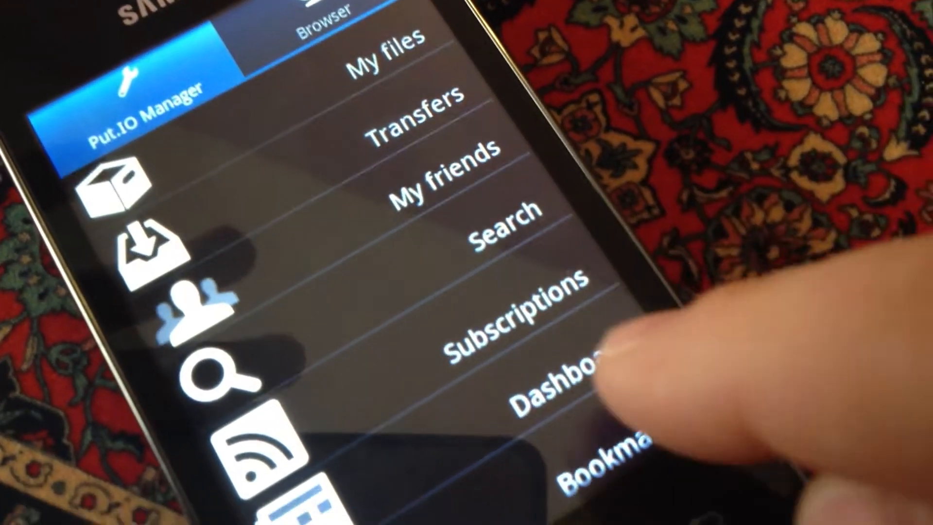
{"action": "scroll", "scroll_direction": "down", "scroll_amount": 3}
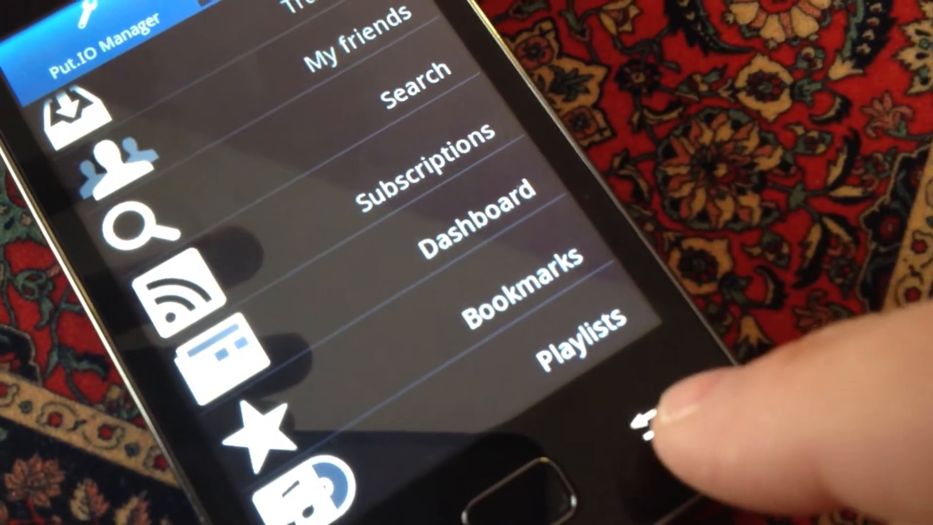
{"action": "scroll", "scroll_direction": "down", "scroll_amount": 3}
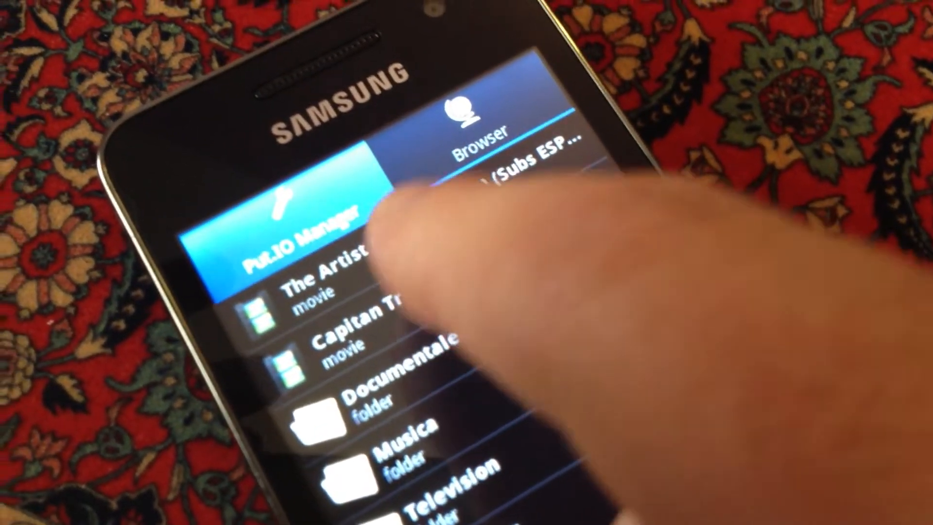
Start streaming the movie The Artist from the account's file list.
{"action": "left_click", "coordinate": [327, 279]}
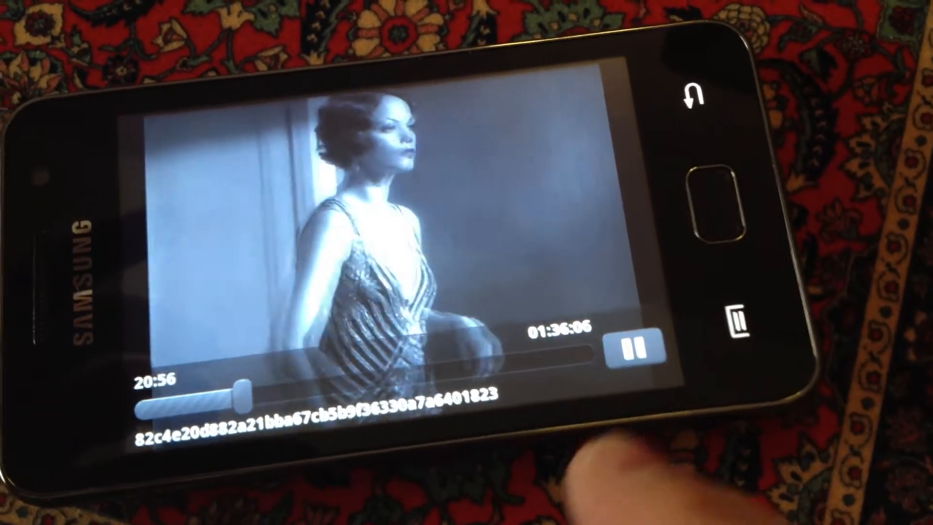
Pause the streaming movie at about 20:57 in the video player.
{"action": "left_click", "coordinate": [629, 348]}
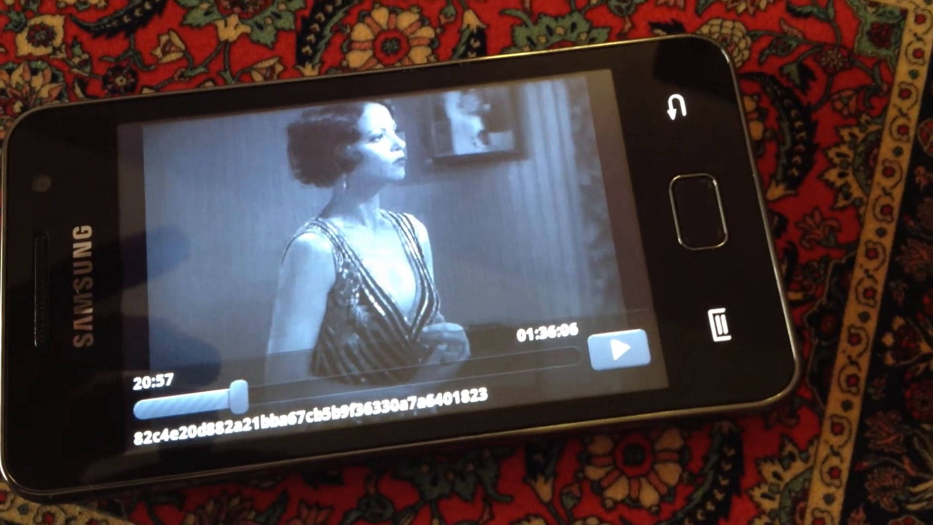